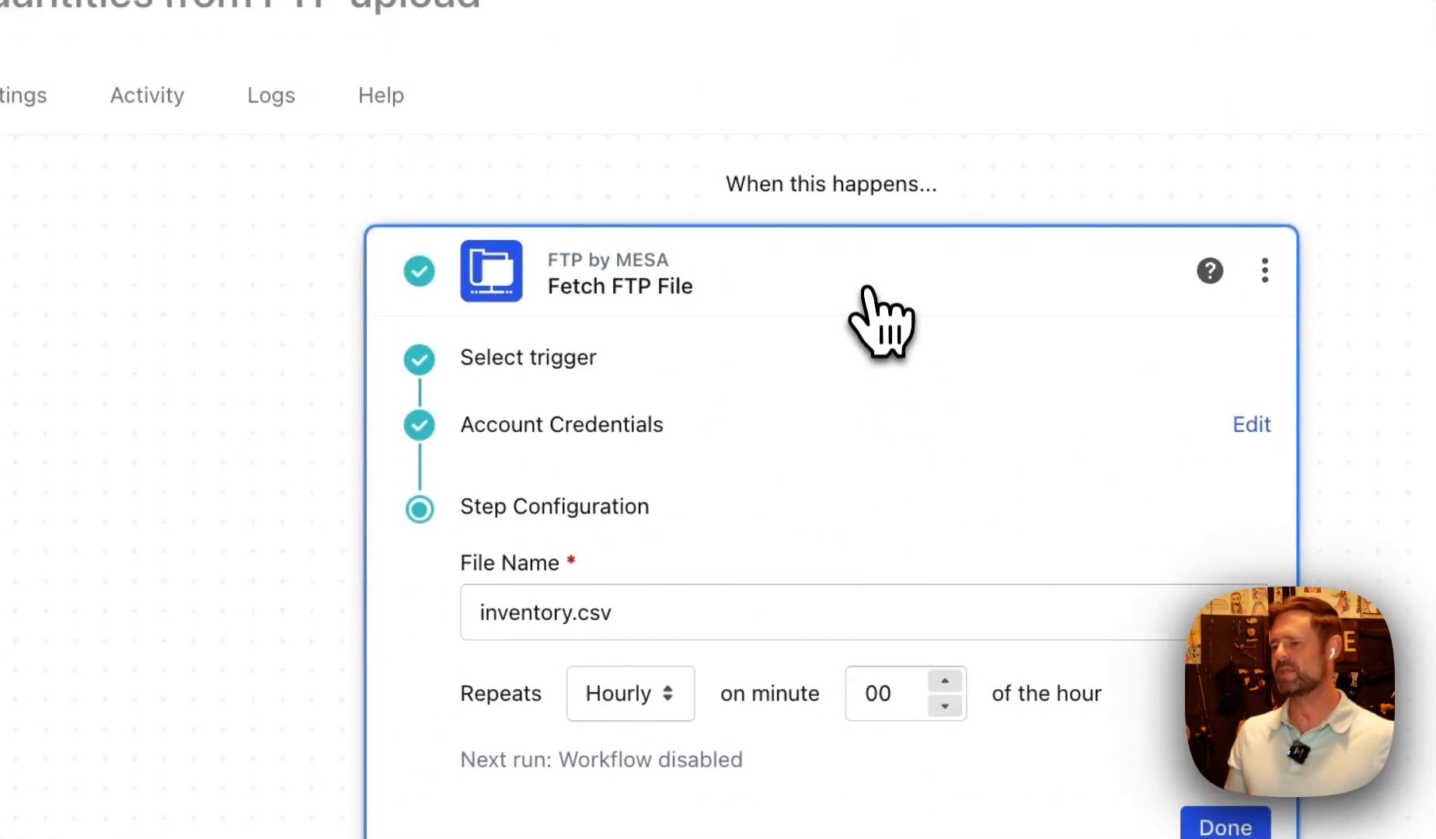
# Review the hourly inventory.csv FTP trigger and scroll down to the workflow steps
pyautogui.scroll(3)
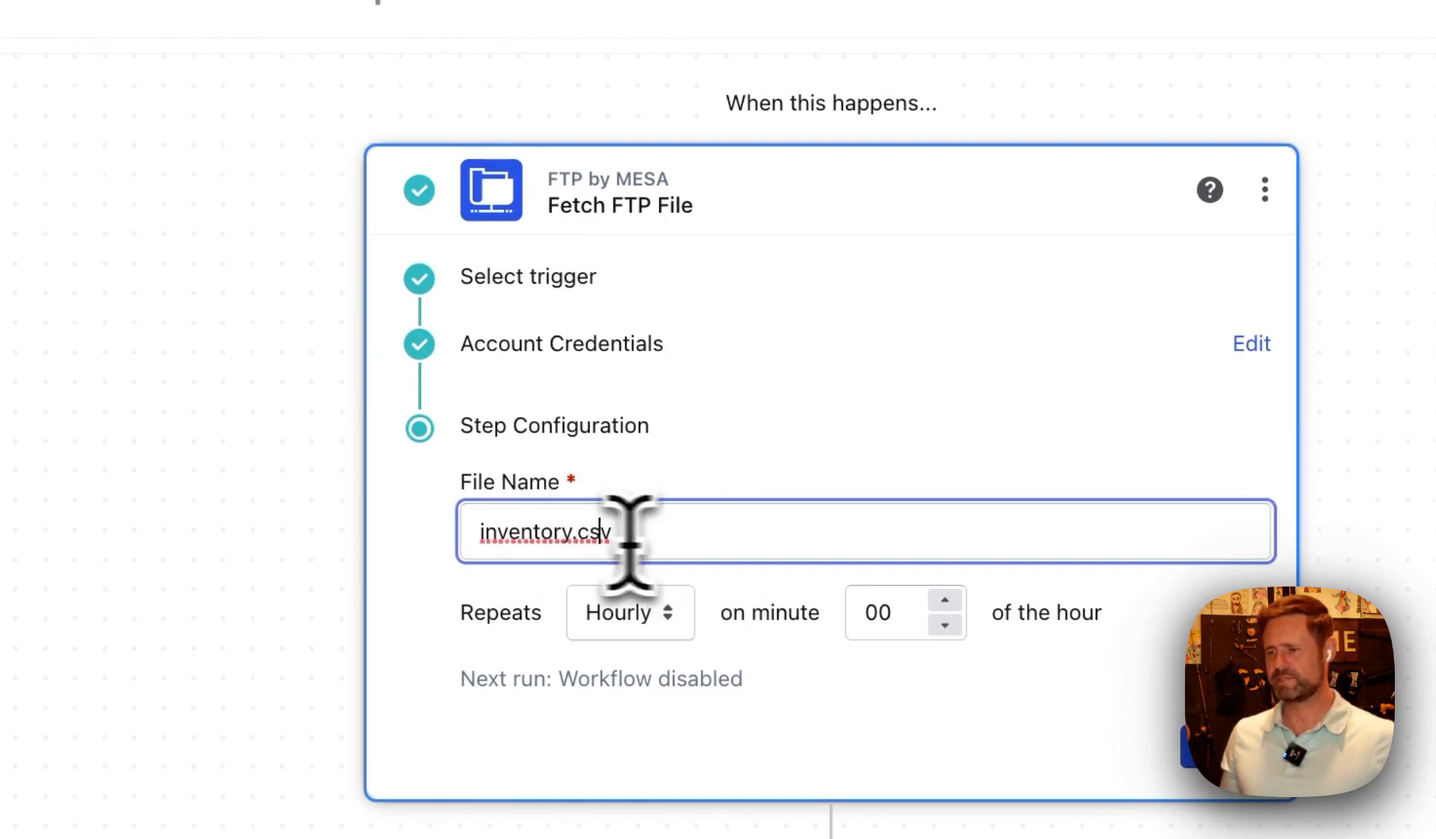
pyautogui.scroll(-3)
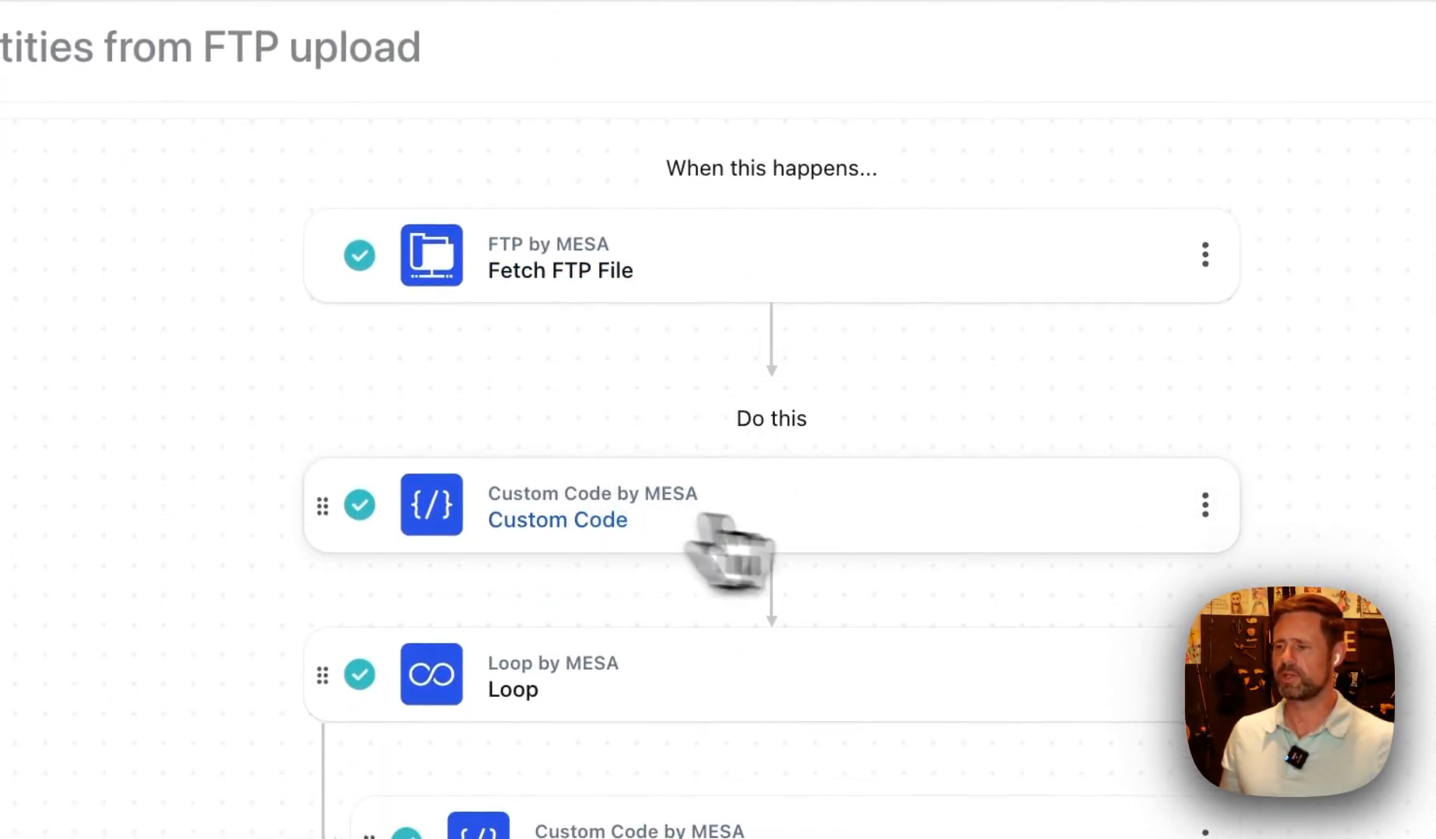
# Inspect the first Custom Code step's CSV-decoding custom.js script, then close the editor
pyautogui.click(557, 520)
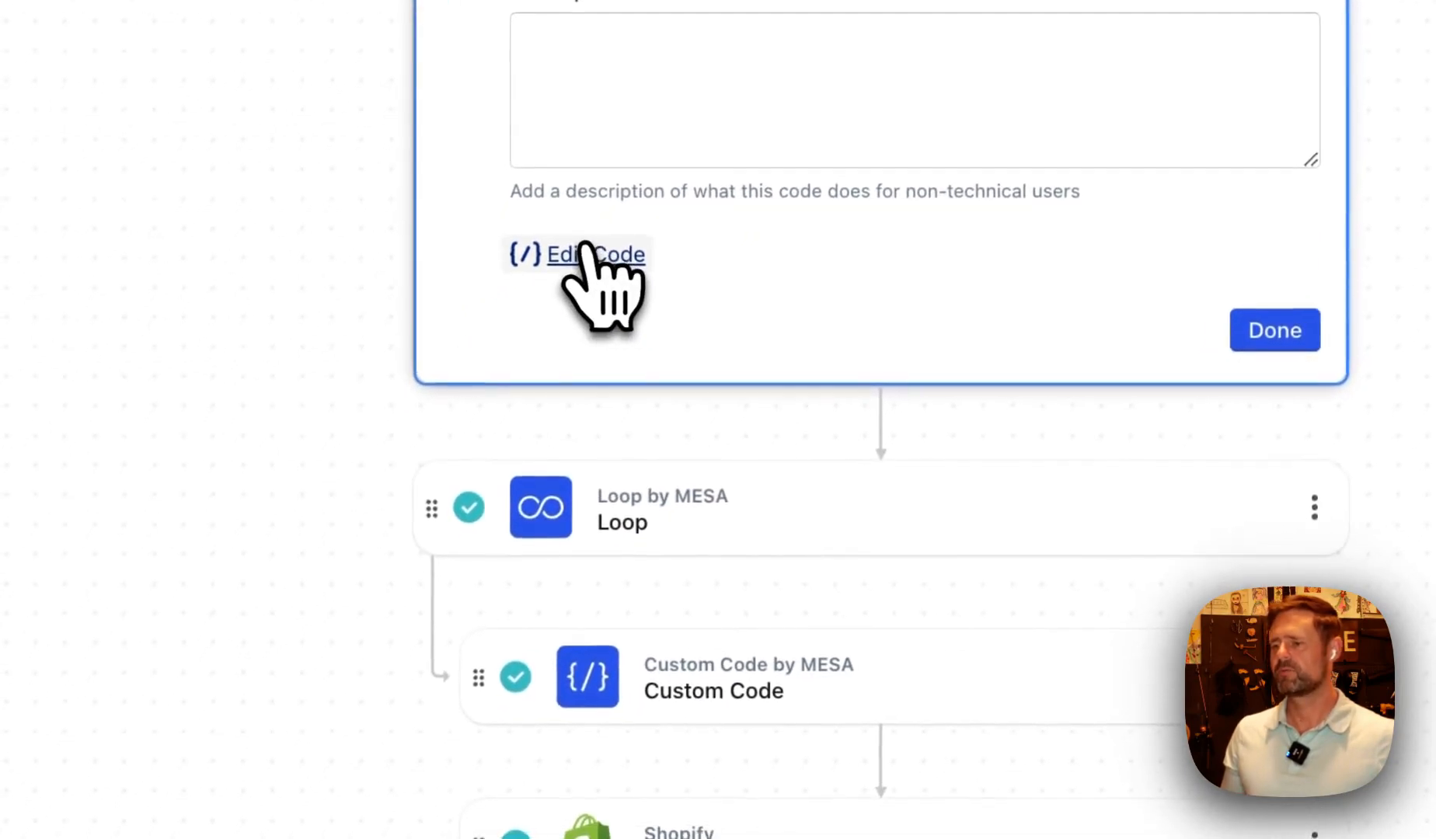
pyautogui.click(595, 255)
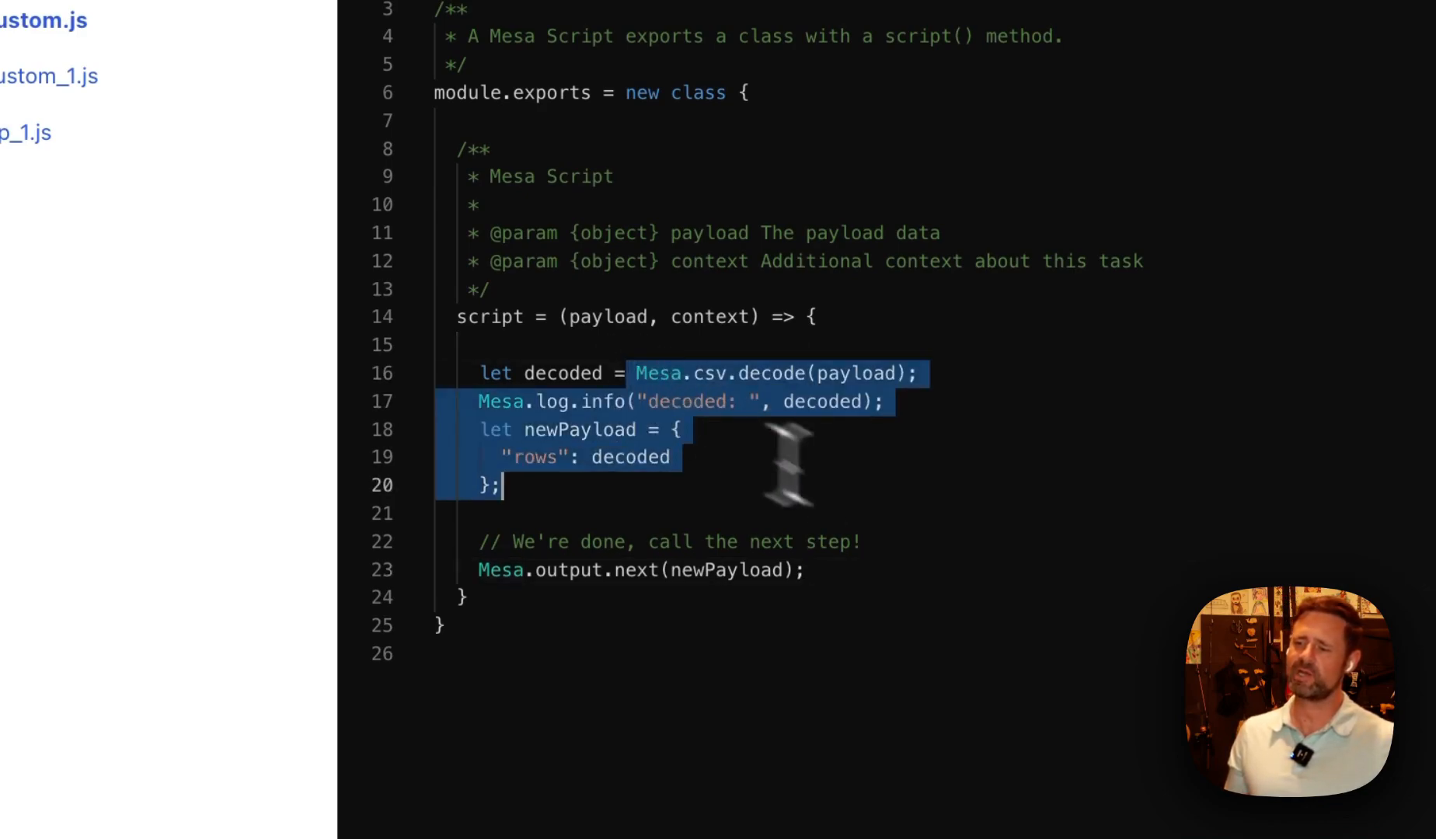
pyautogui.click(660, 373)
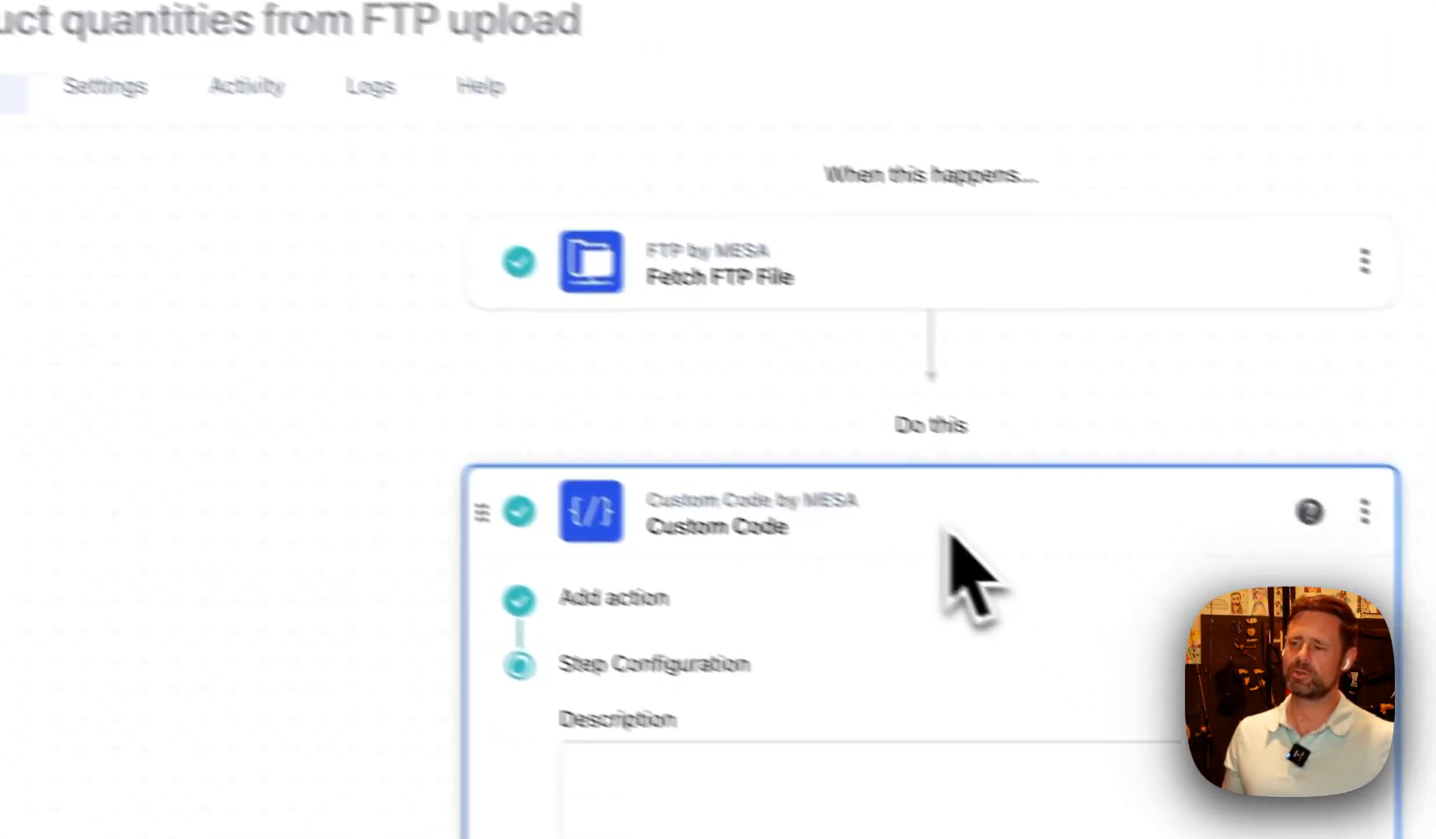
# Read through custom_1.js in the looped Custom Code step that looks up inventory item IDs by SKU
pyautogui.scroll(-3)
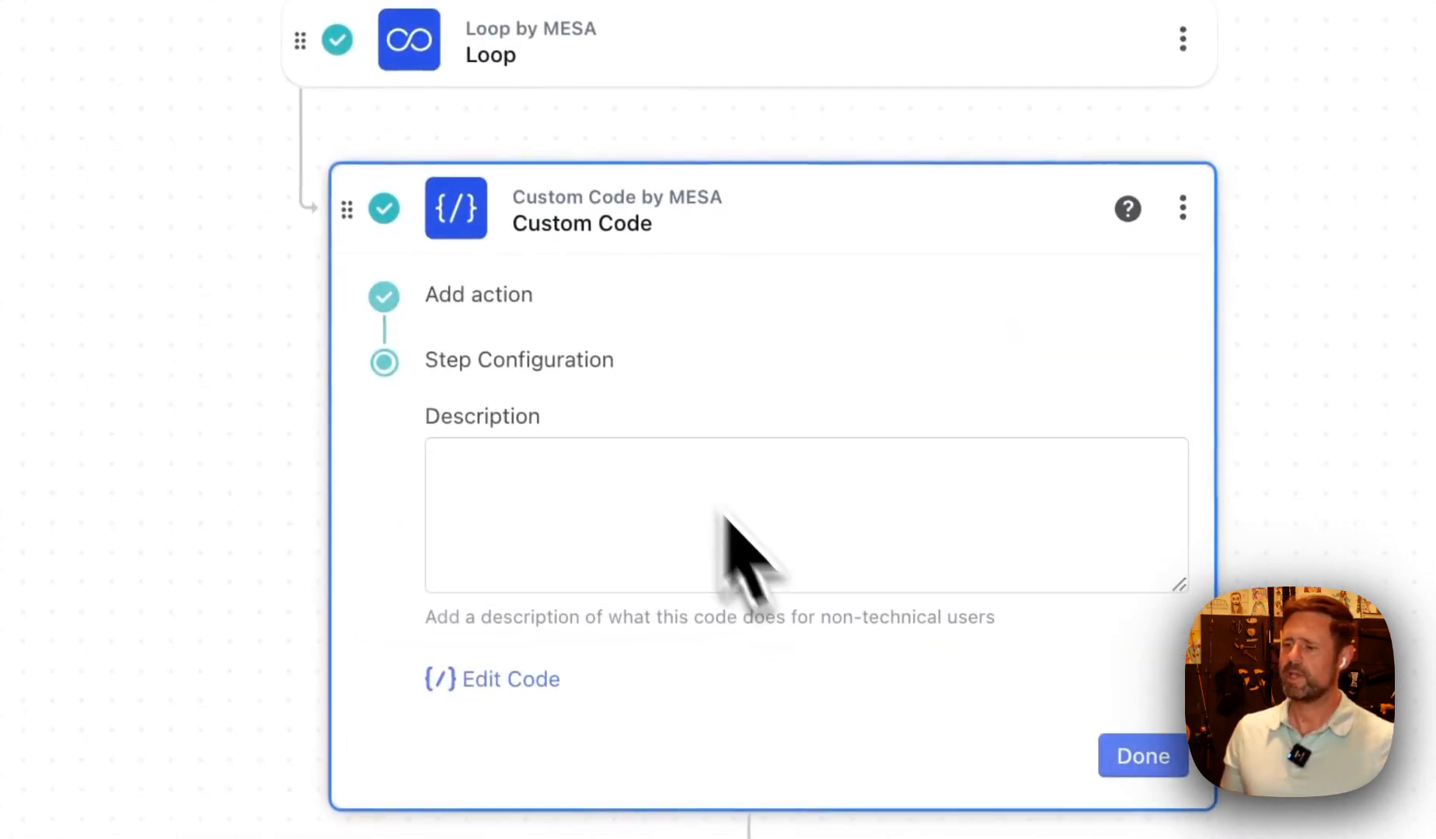
pyautogui.click(511, 679)
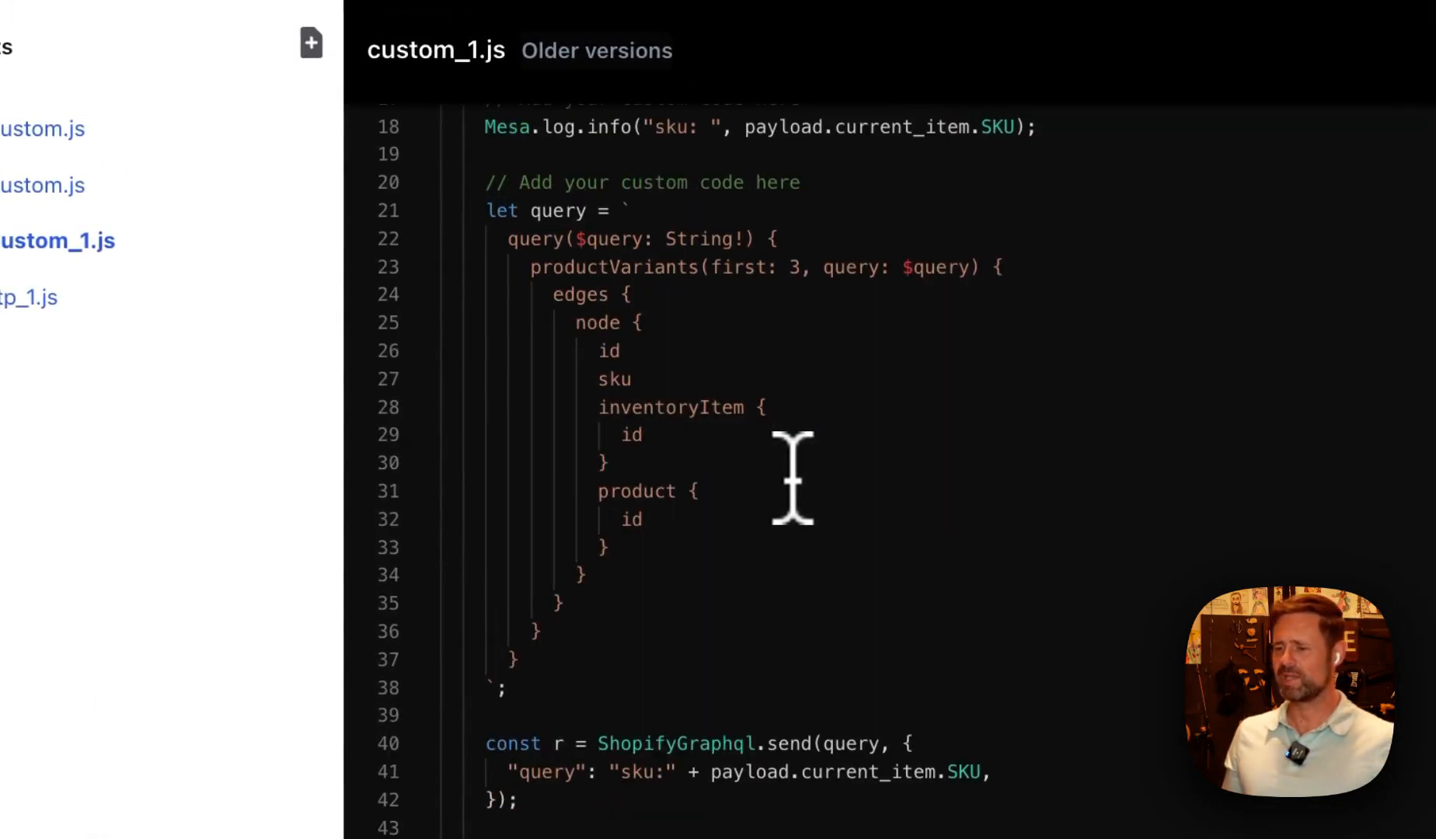
pyautogui.scroll(-3)
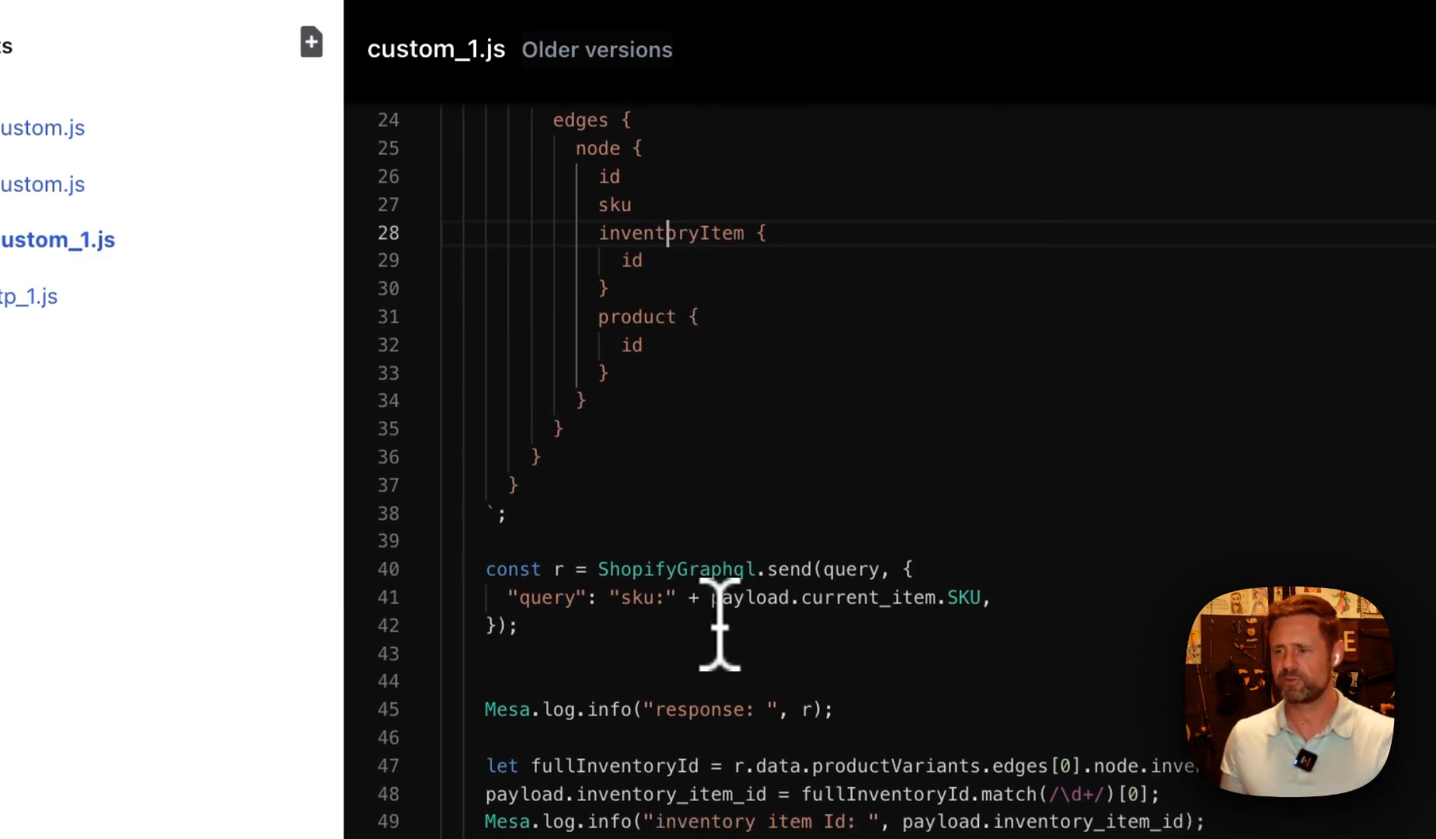
pyautogui.scroll(3)
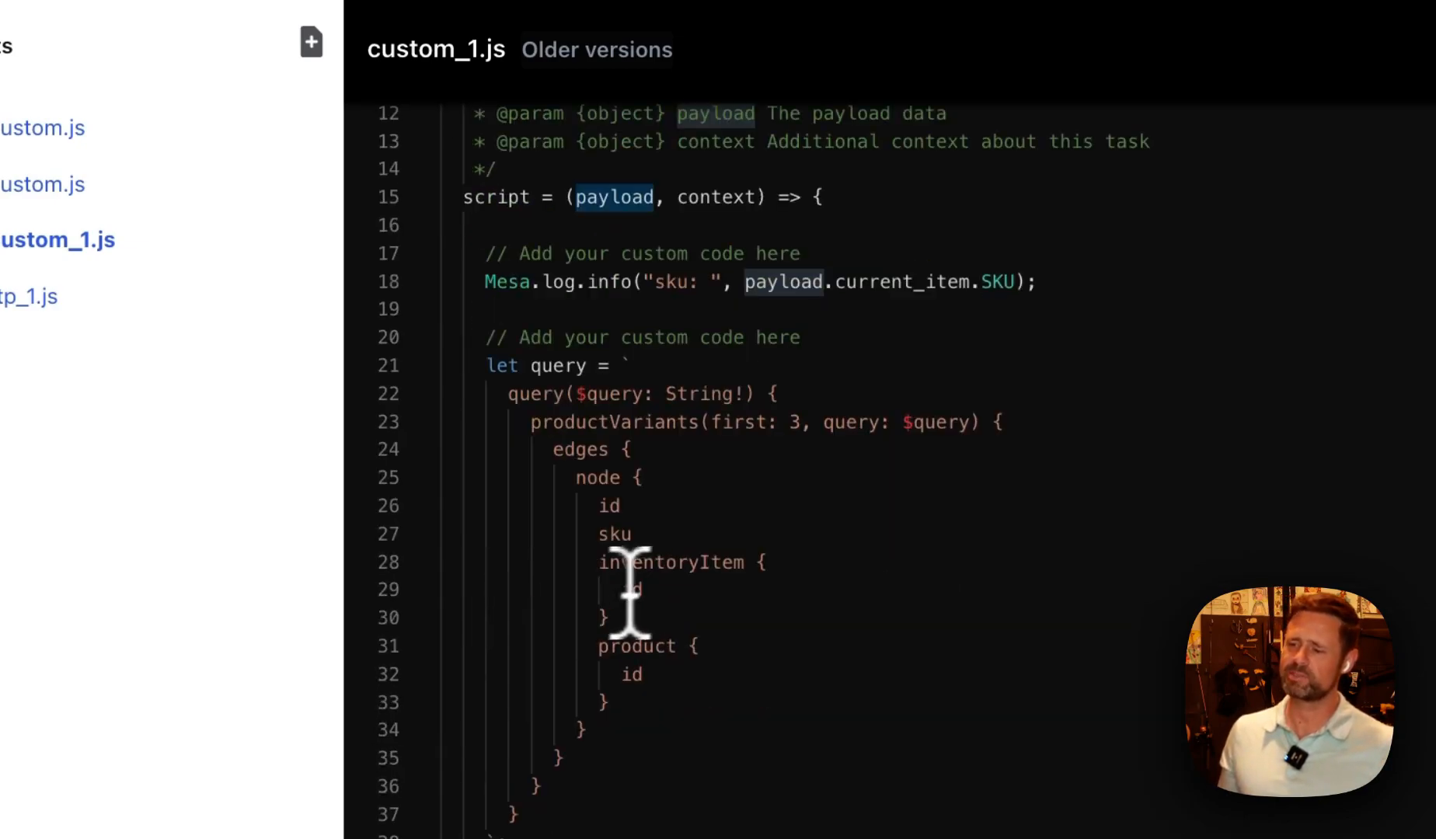
pyautogui.scroll(-3)
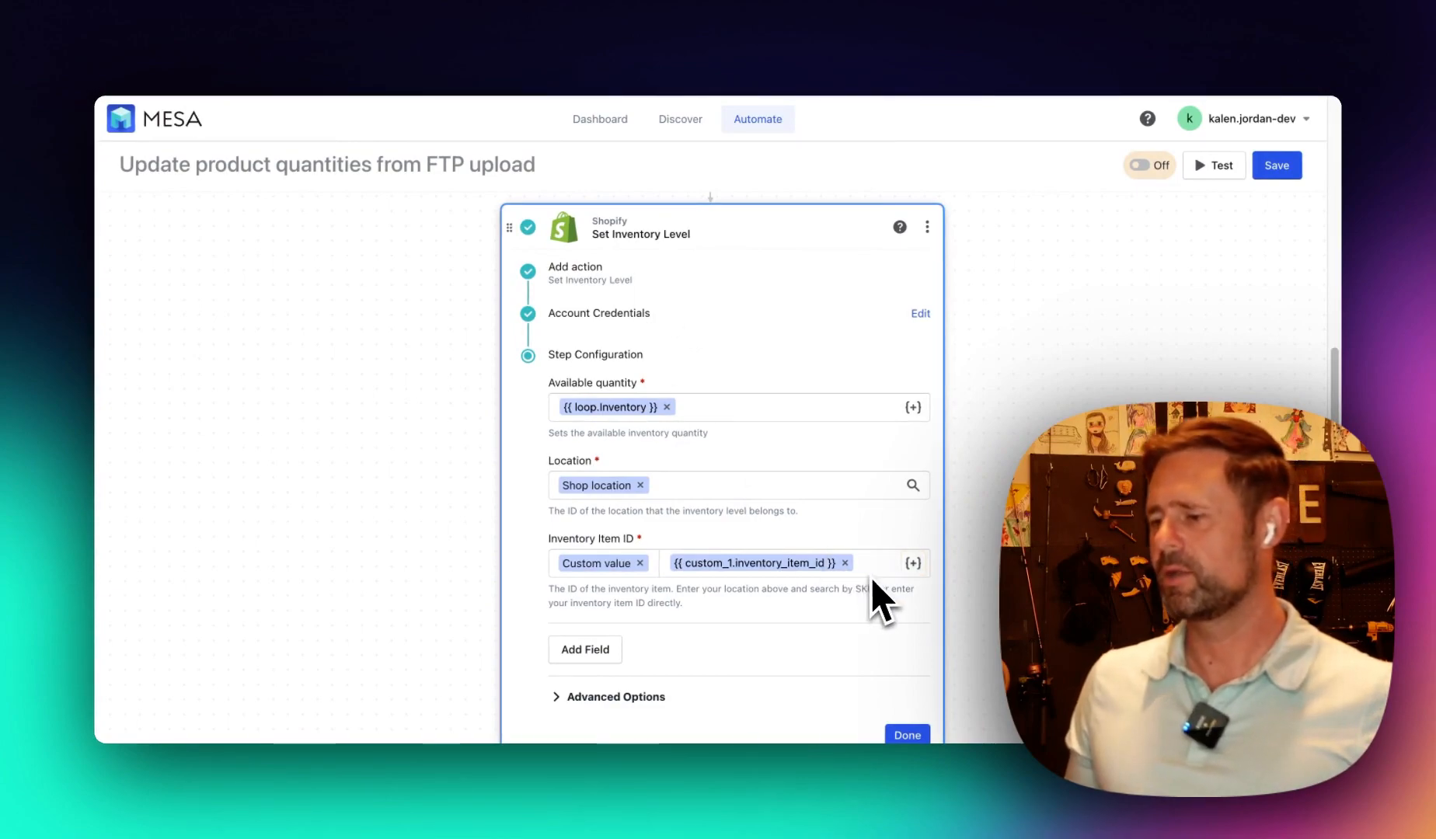
# Run a workflow test from Set Inventory Level and review the three-iteration run log
pyautogui.click(905, 735)
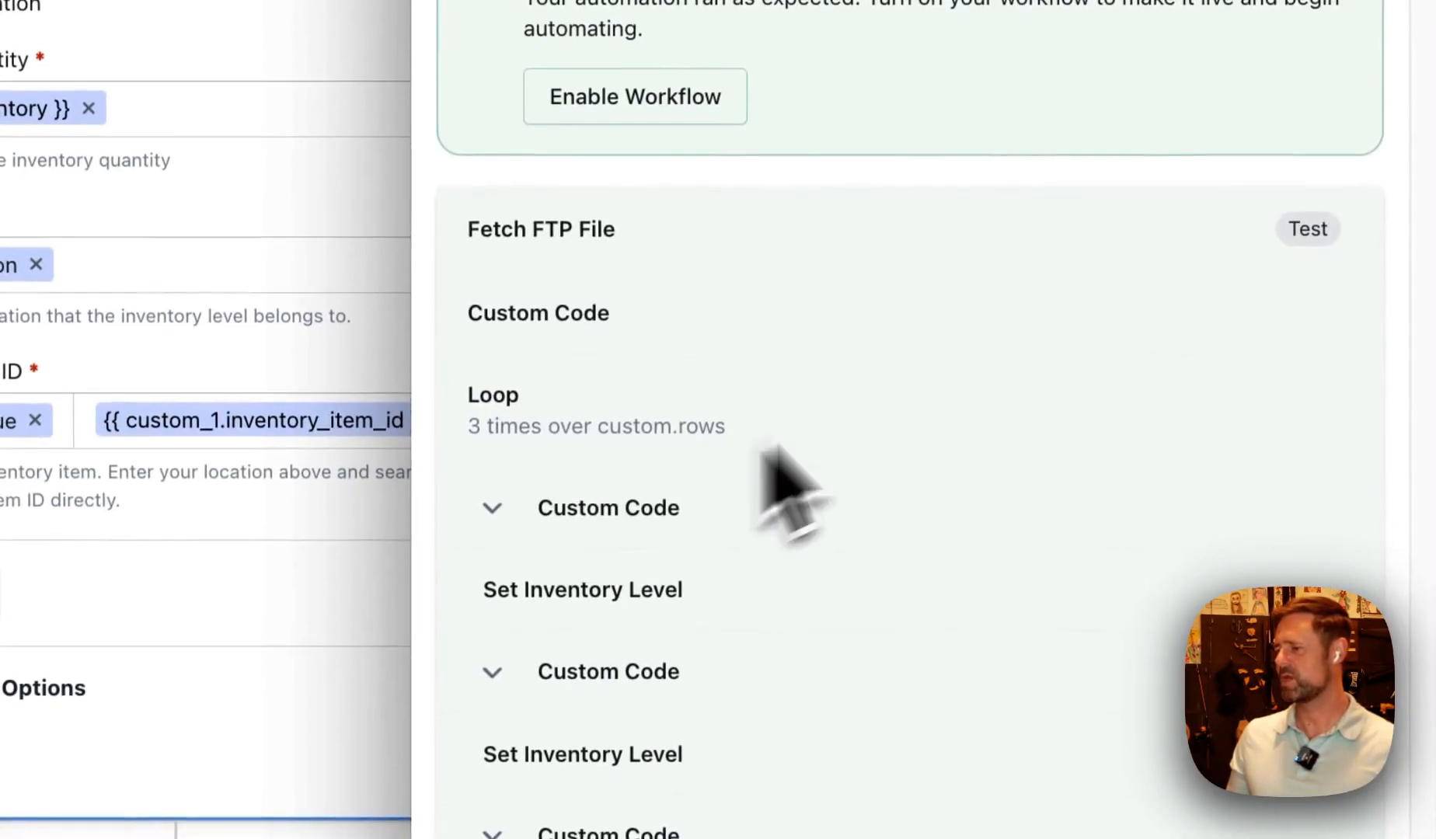
pyautogui.scroll(-3)
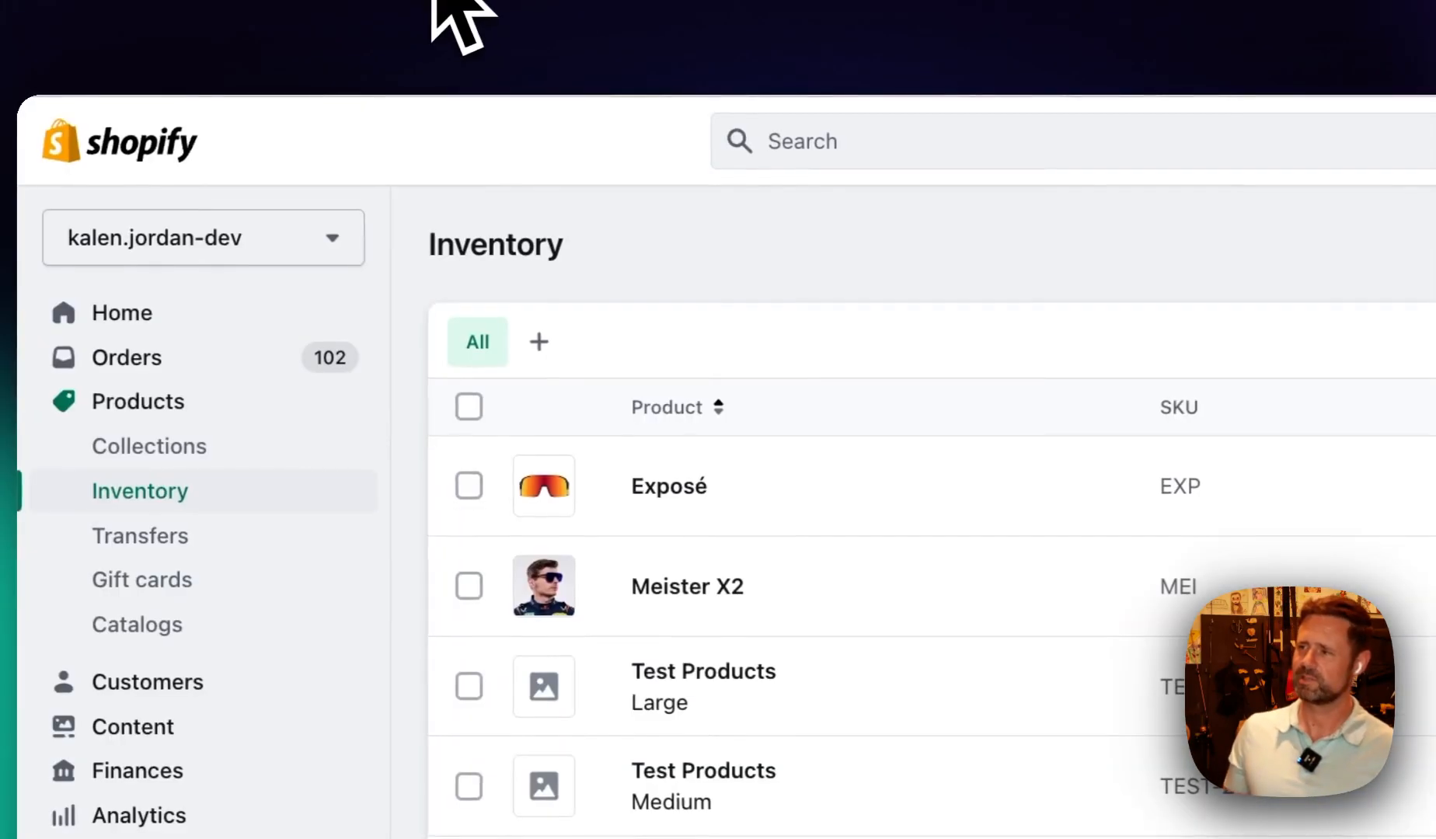
pyautogui.scroll(-3)
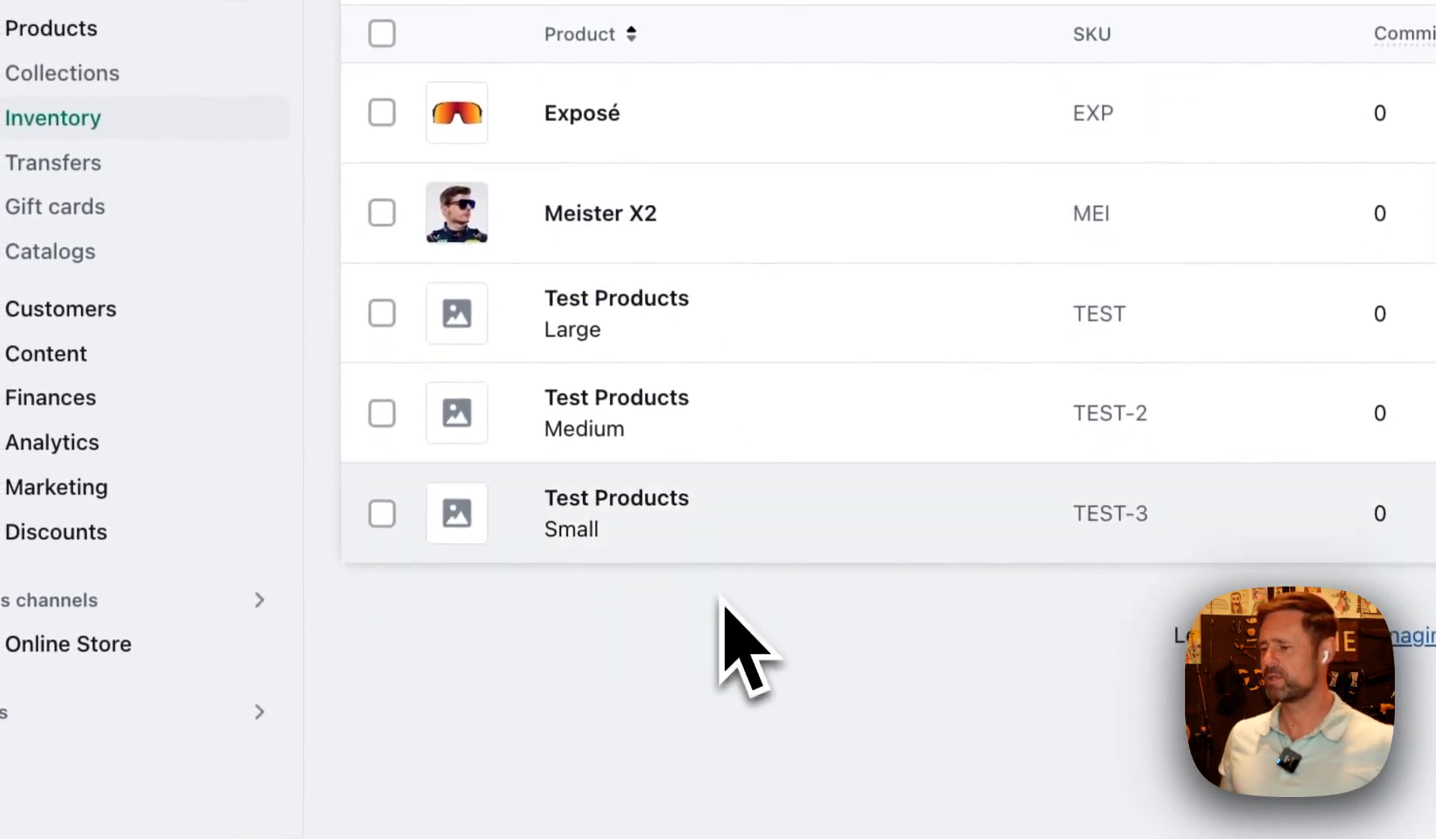